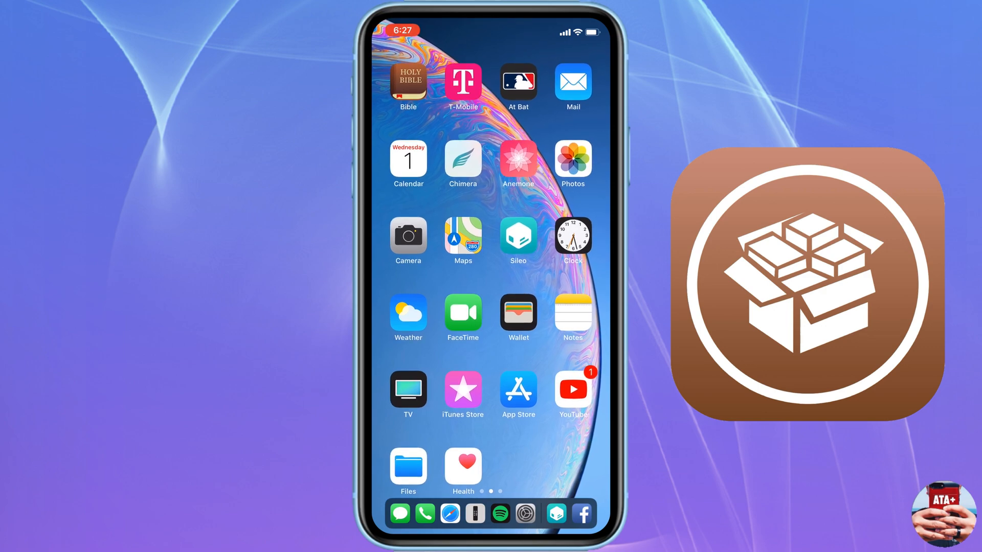
pyautogui.click(517, 236)
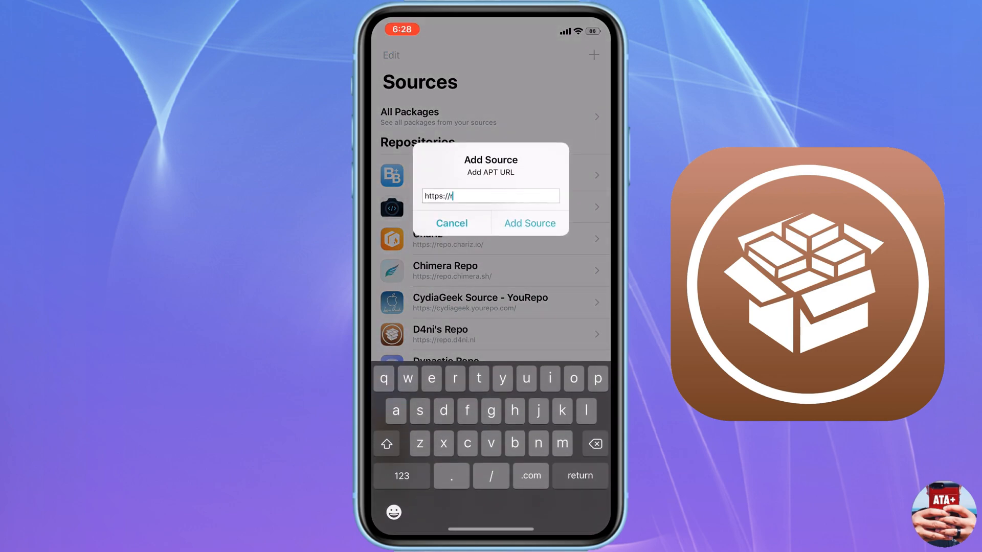
pyautogui.write('epo.')
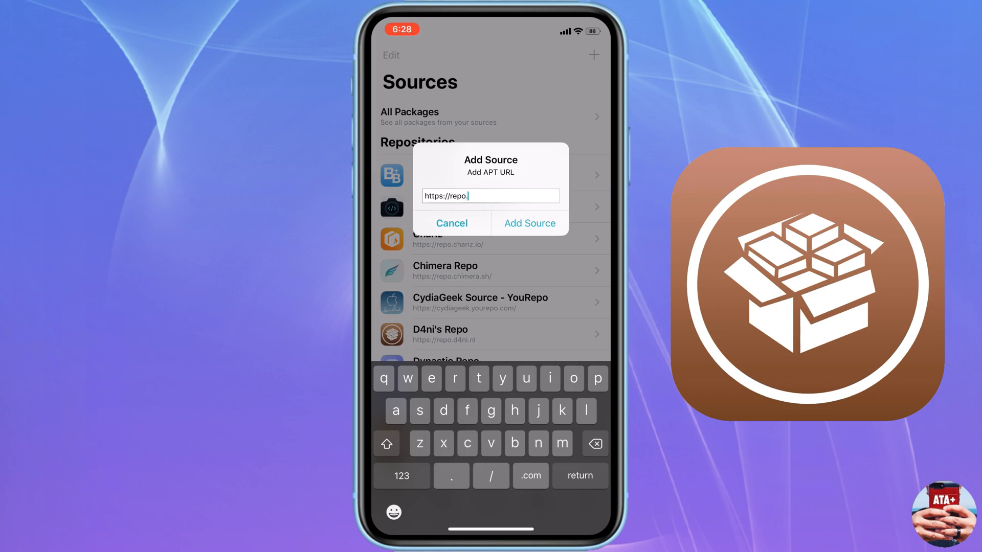
pyautogui.write('p')
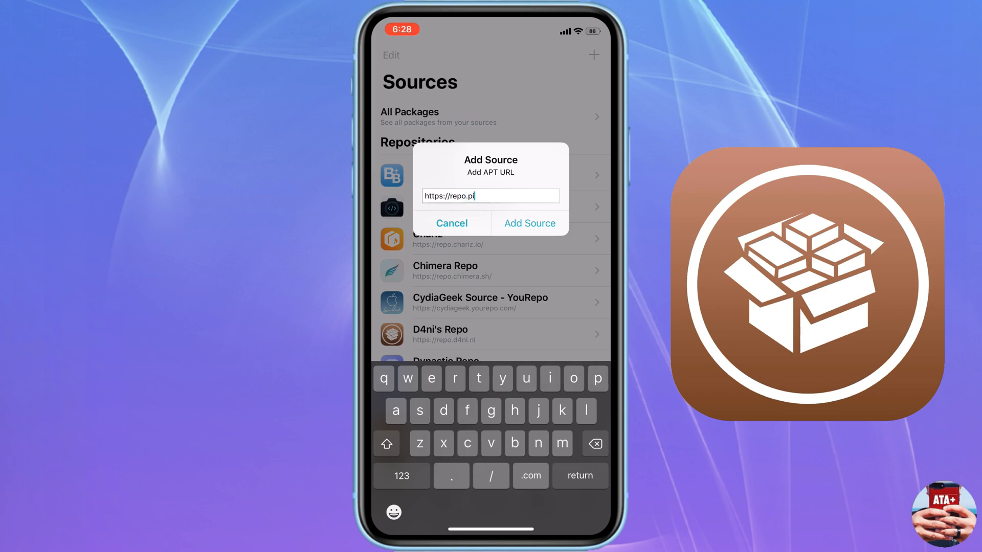
pyautogui.write('ixelo')
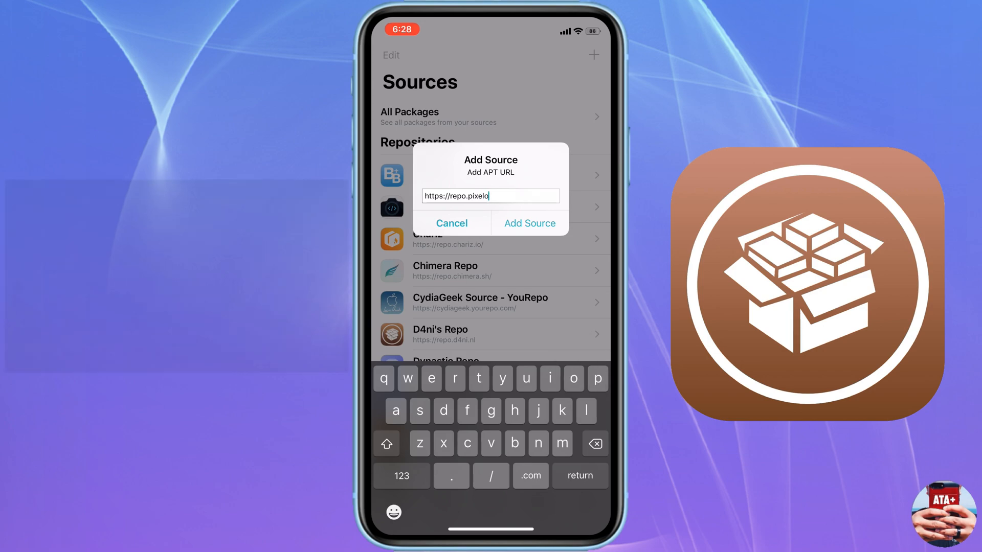
pyautogui.write('mer.com')
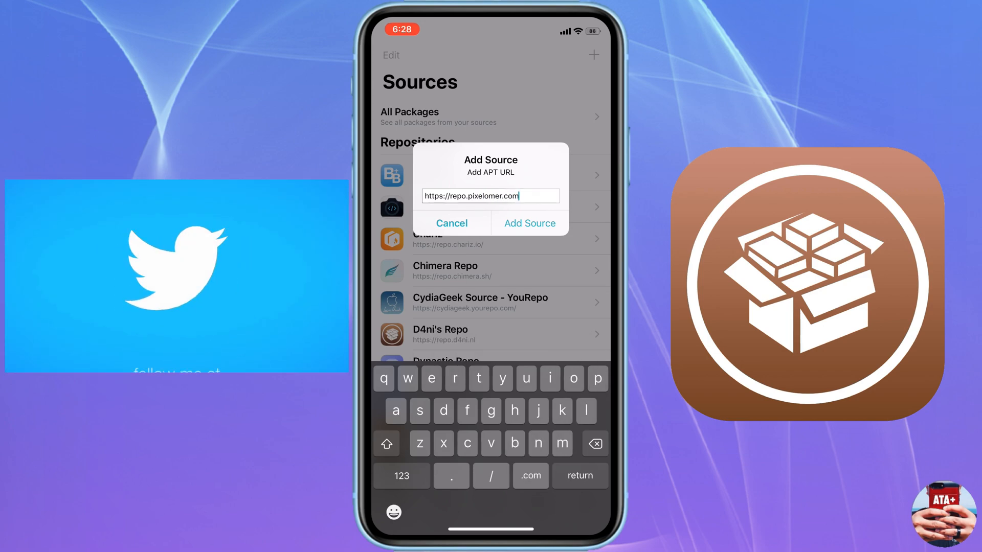
pyautogui.click(529, 223)
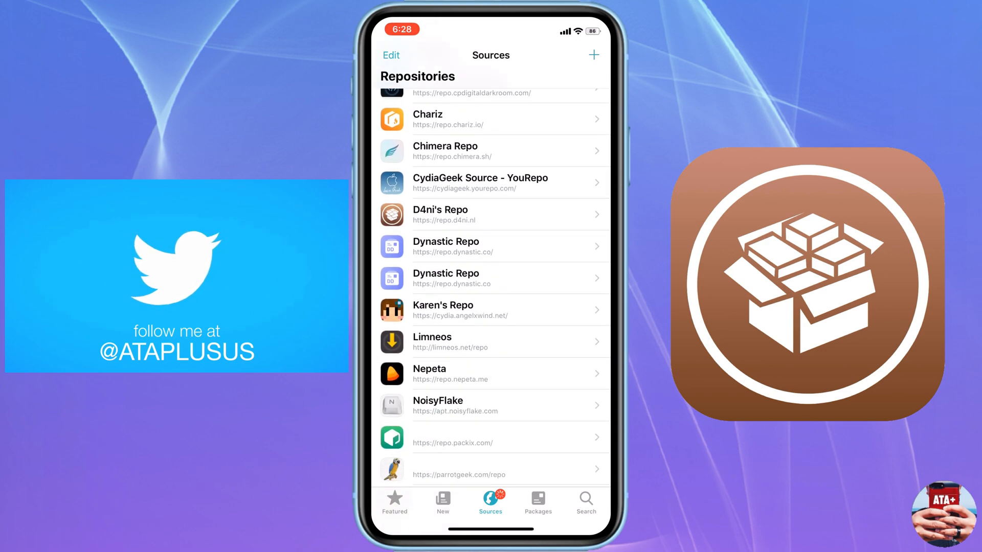
# Scroll the Sources list to confirm PixelOmer's Repo appears among the repositories
pyautogui.scroll(-3)
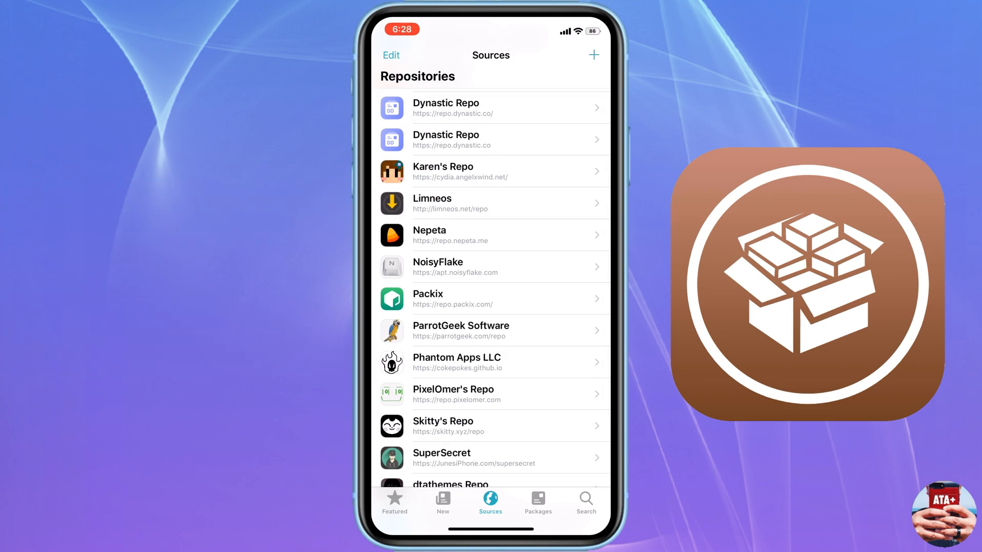
pyautogui.scroll(-3)
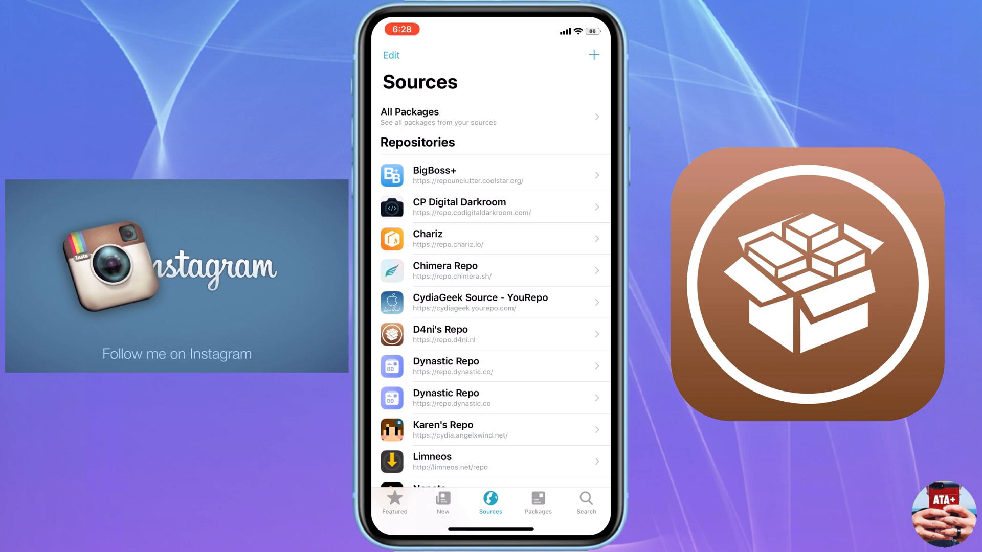
# Find Cydia Universal via search, queue it with GET and confirm the install
pyautogui.click(584, 501)
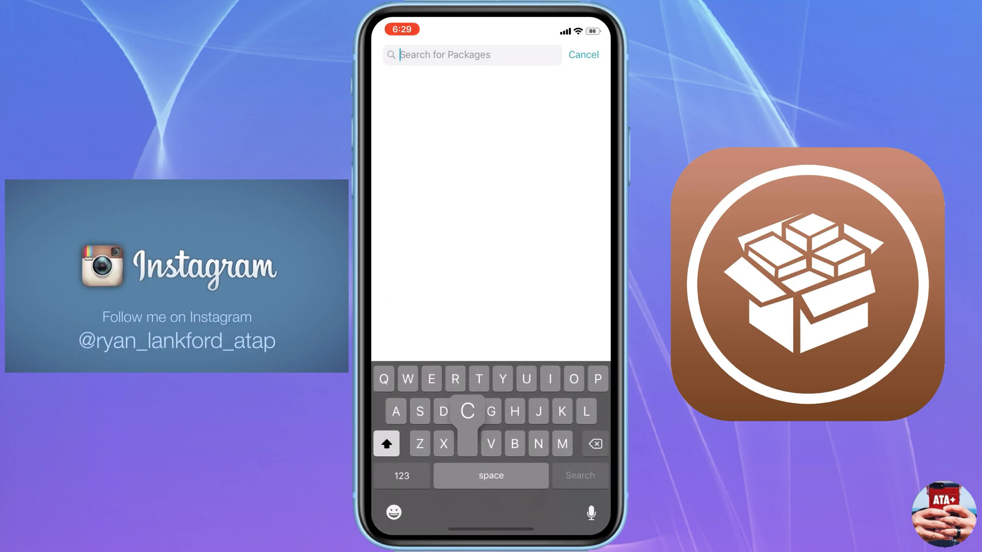
pyautogui.write('Cydia')
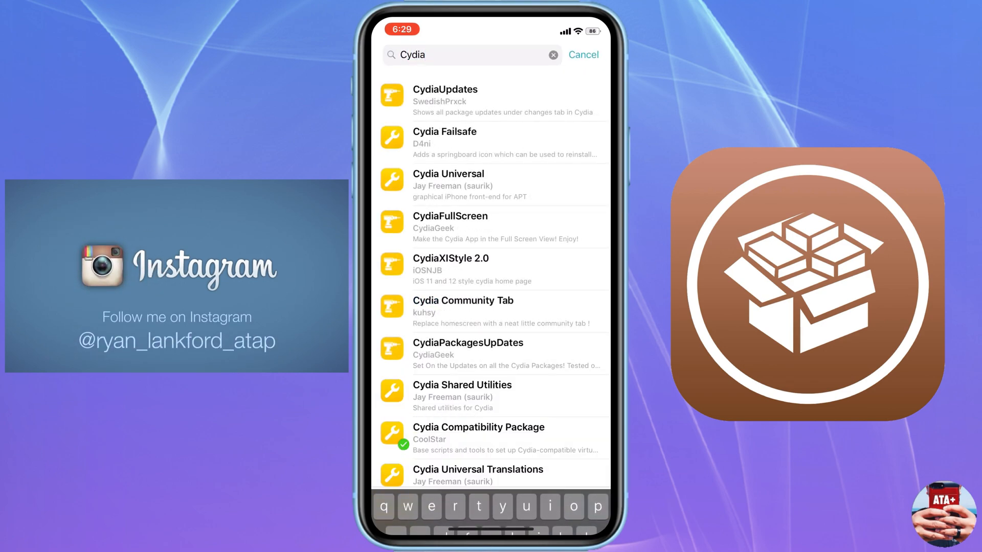
pyautogui.click(448, 185)
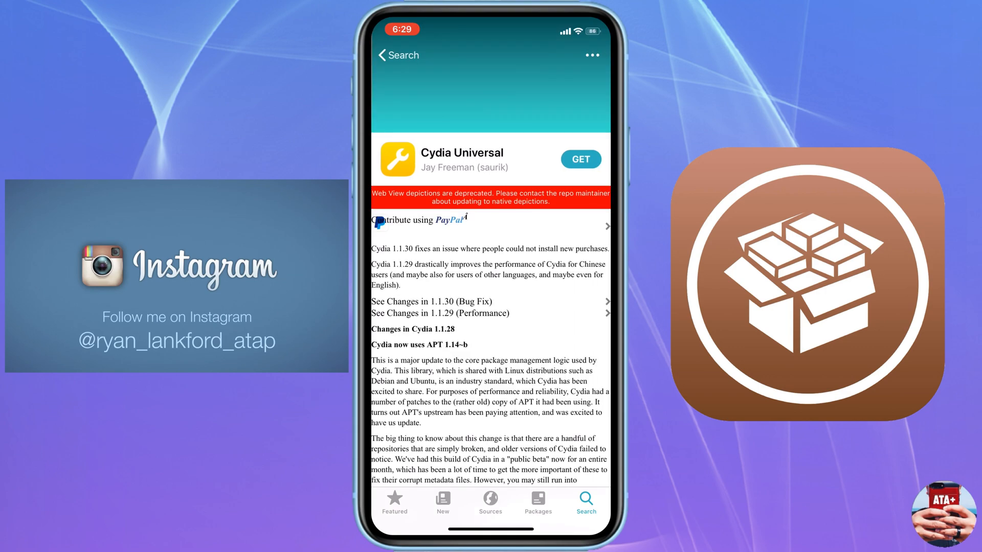
pyautogui.click(579, 160)
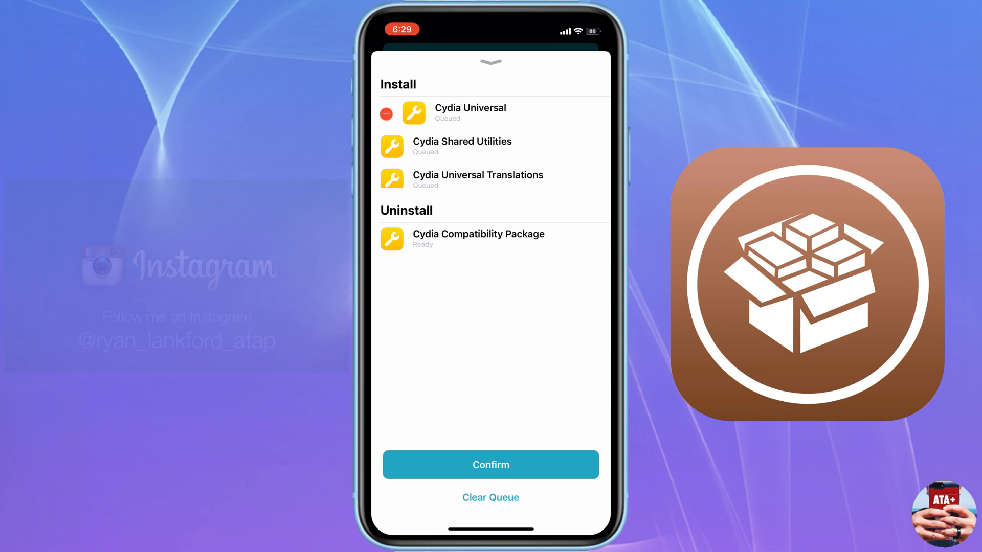
pyautogui.click(490, 464)
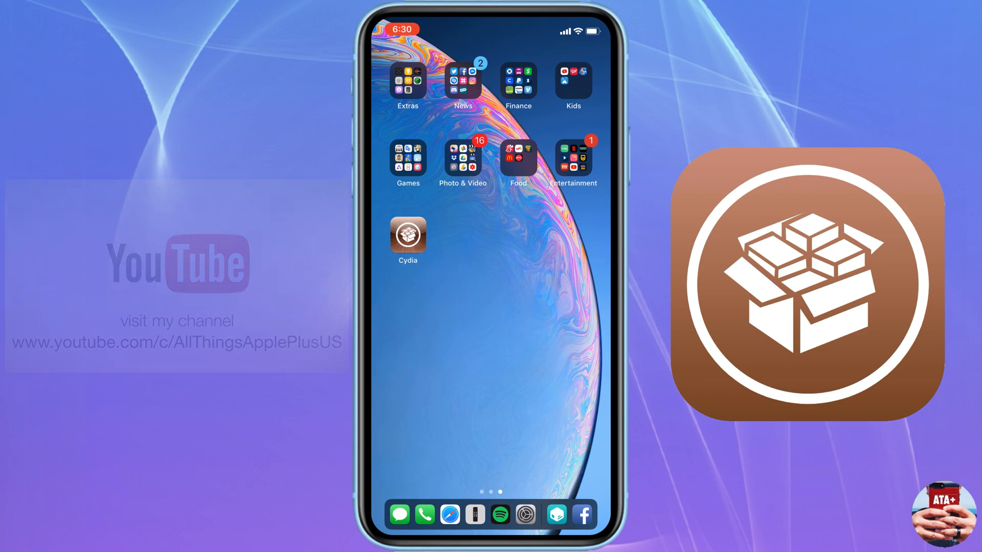
# Launch Cydia, dismiss the refresh report, and browse Sources, Installed and Home
pyautogui.click(408, 236)
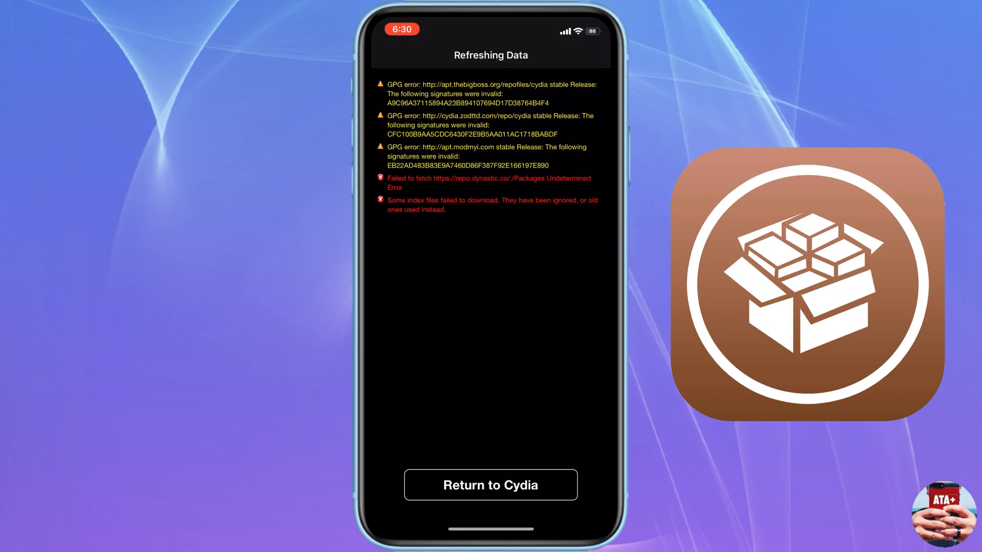
pyautogui.click(489, 485)
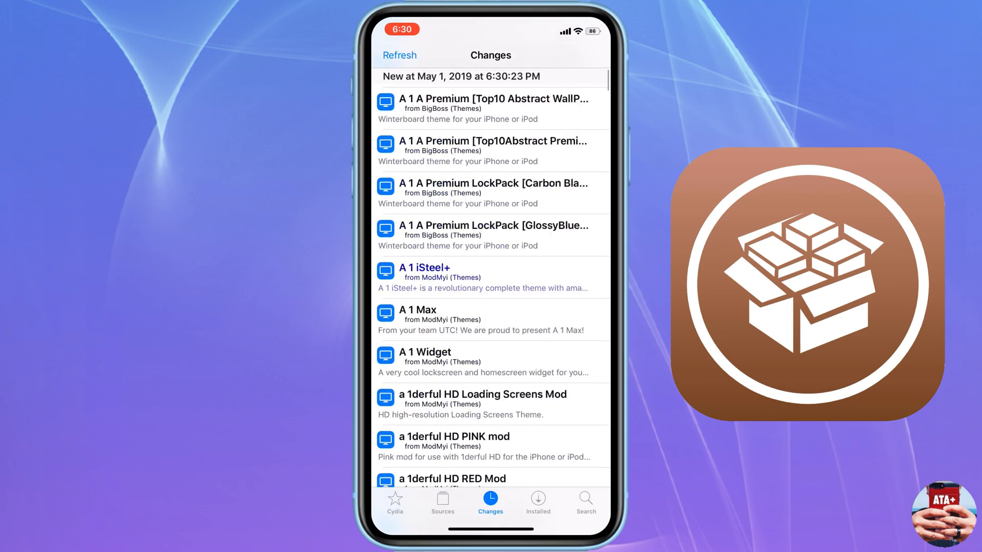
pyautogui.click(443, 502)
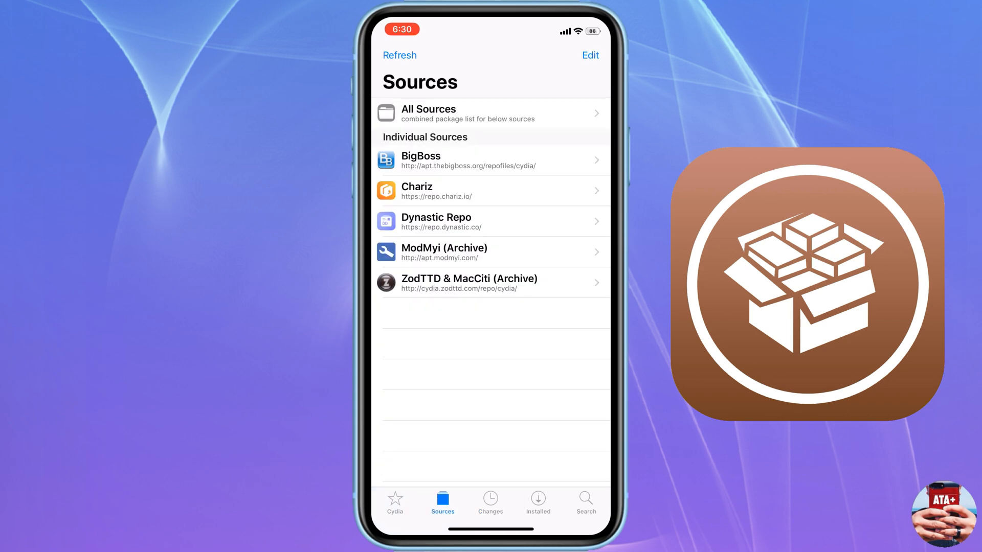
pyautogui.click(537, 501)
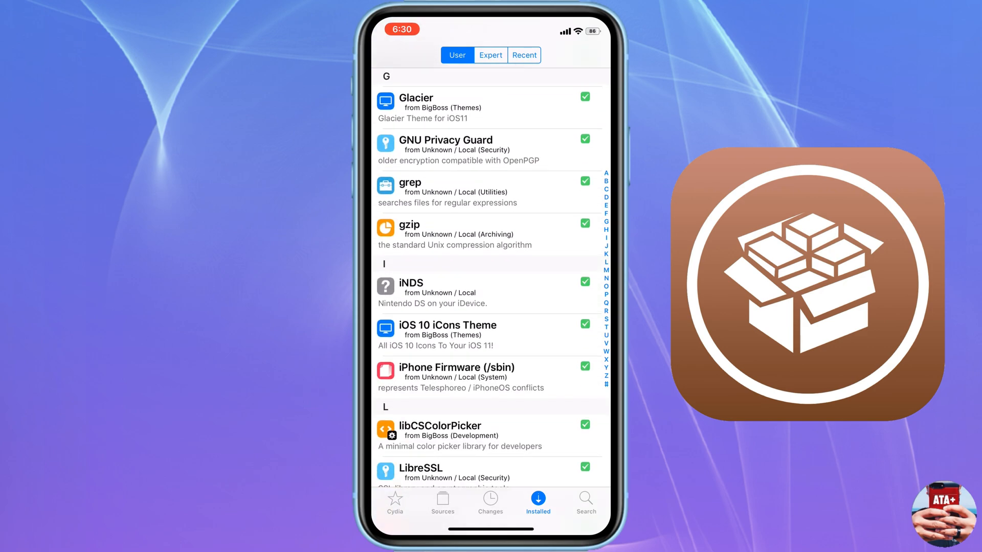
pyautogui.click(395, 503)
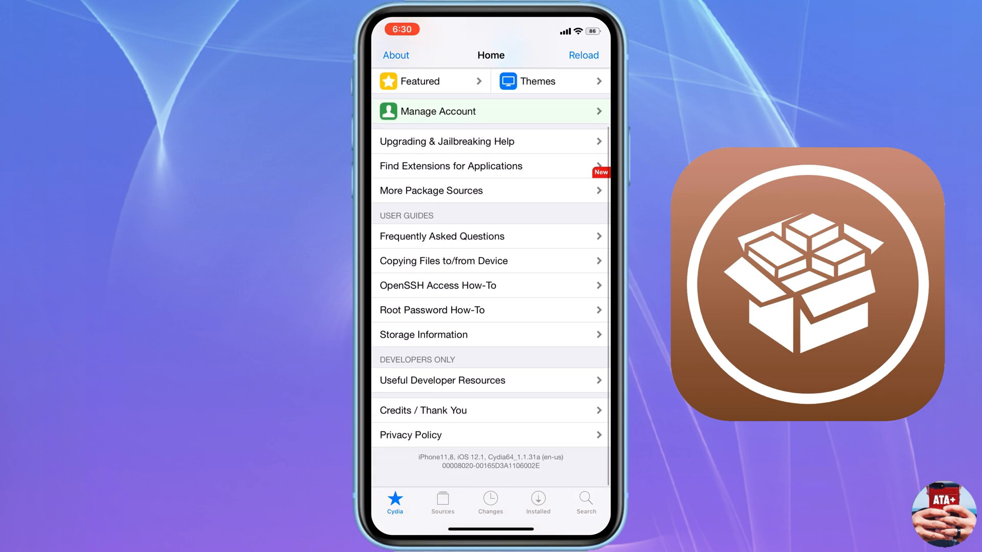
pyautogui.scroll(-3)
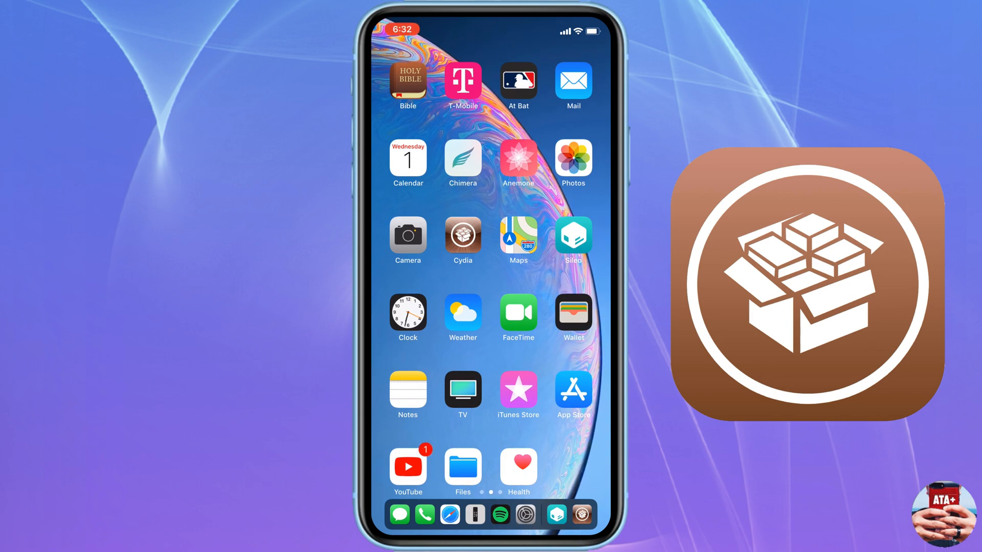
# Reopen Sileo, view the installed-package filter, and start an empty package search
pyautogui.click(571, 235)
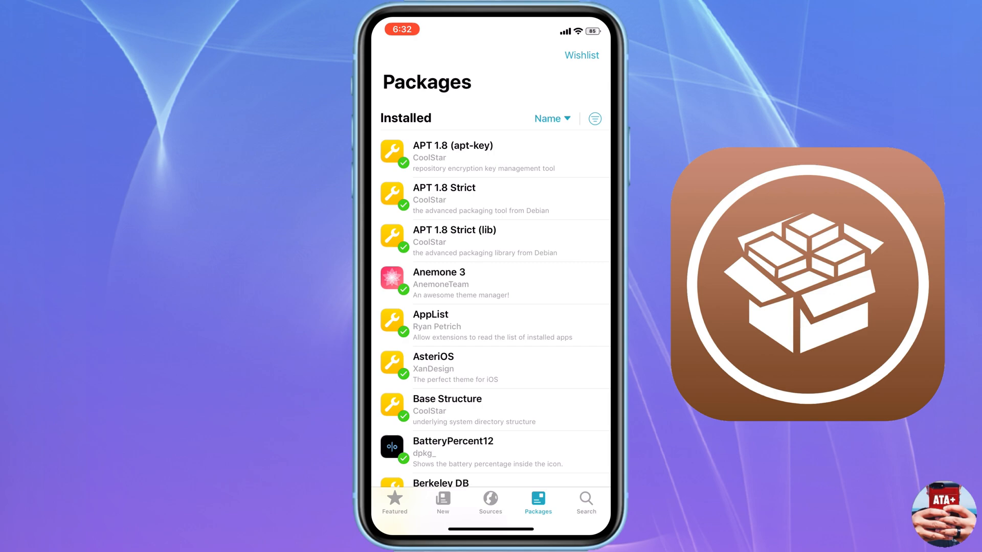
pyautogui.click(593, 119)
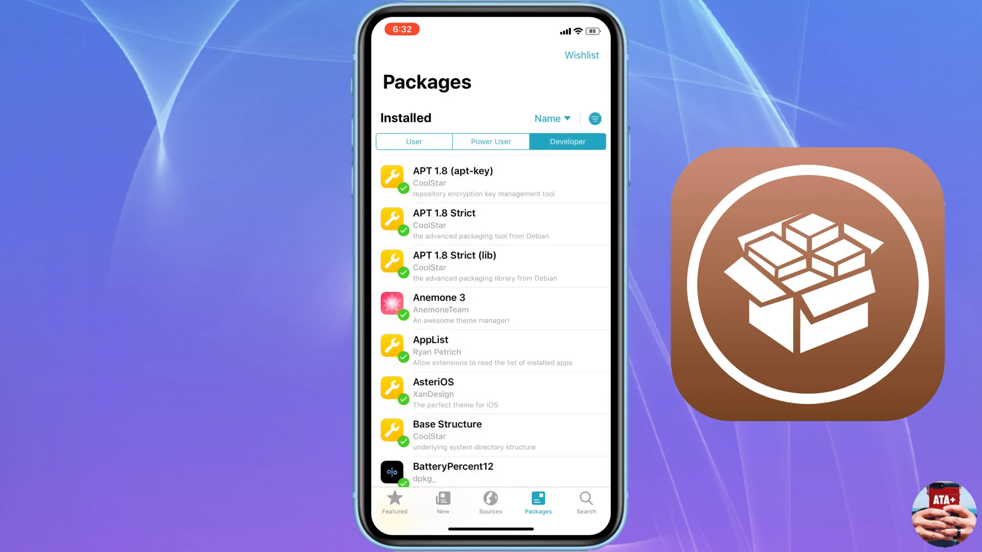
pyautogui.click(585, 502)
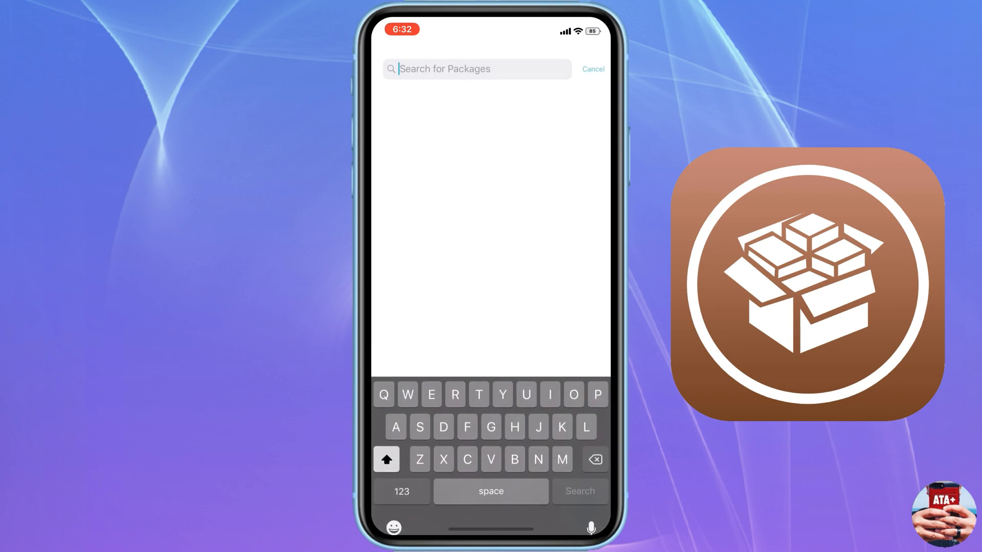
pyautogui.write('Pre')
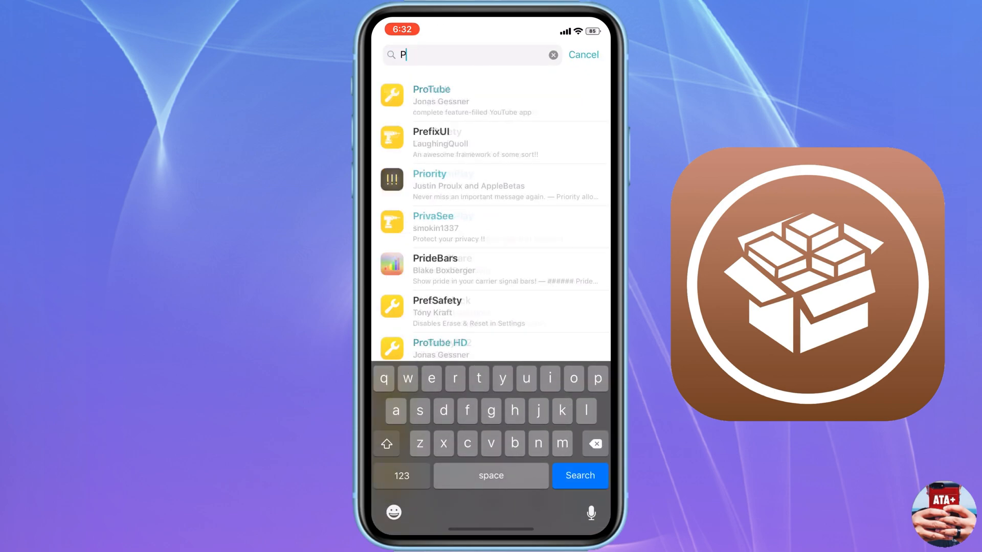
pyautogui.write('referen')
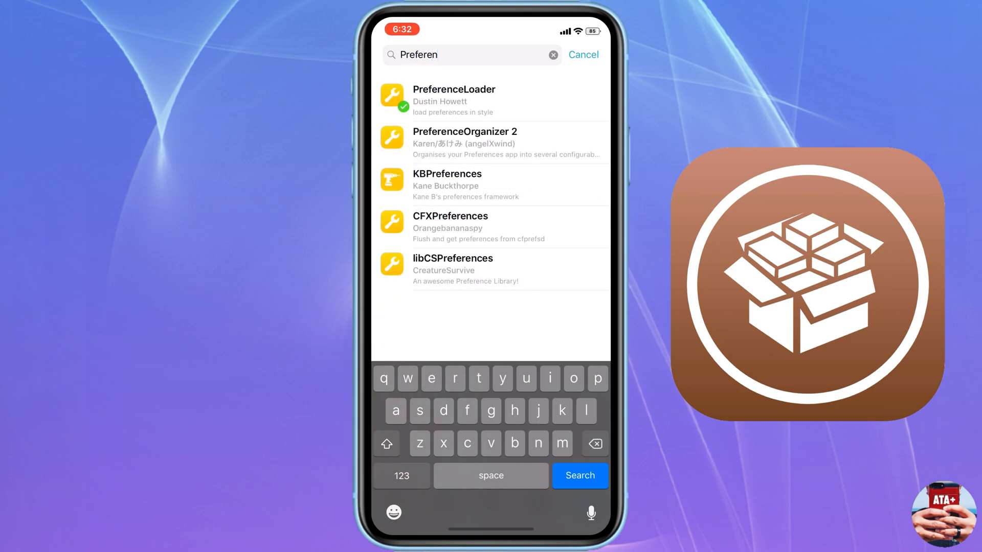
pyautogui.click(579, 475)
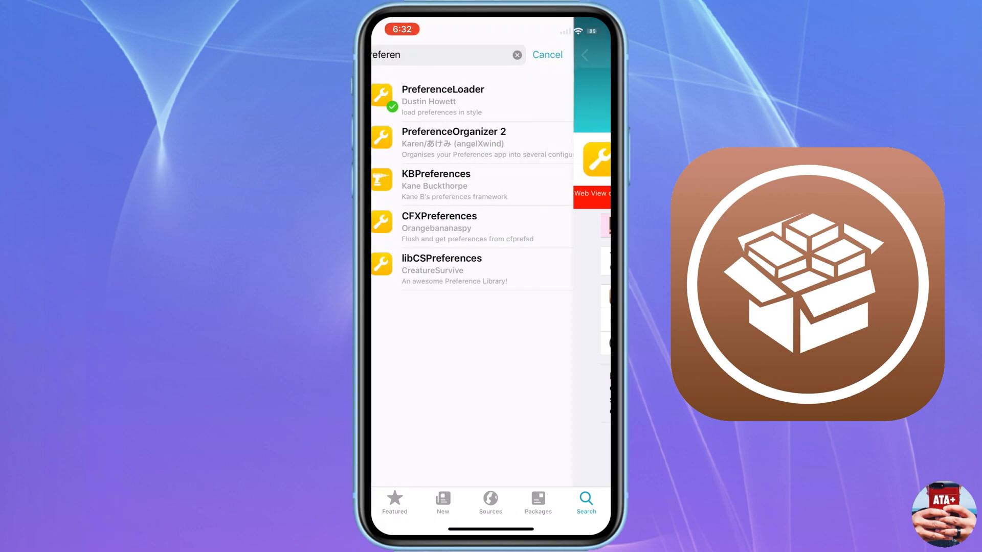
pyautogui.click(443, 100)
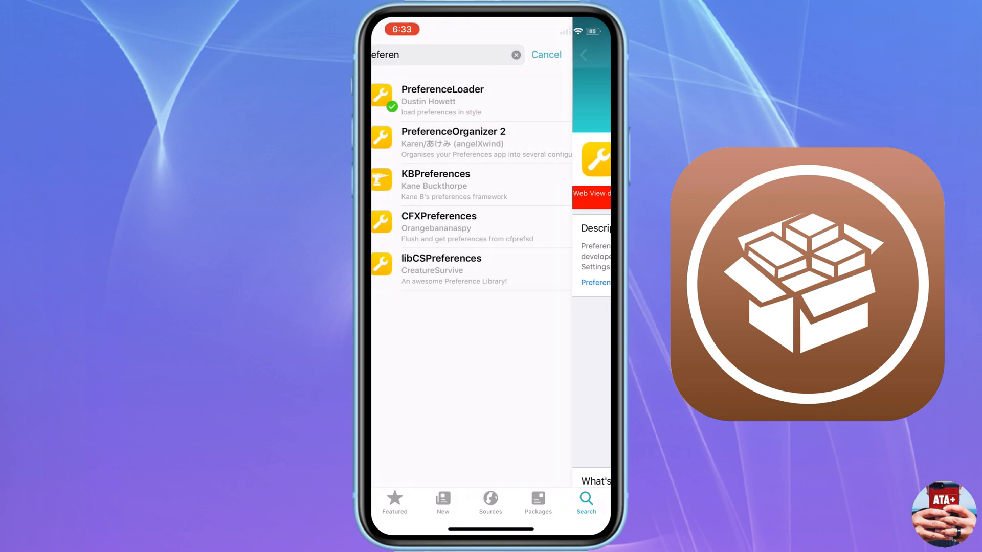
pyautogui.click(514, 55)
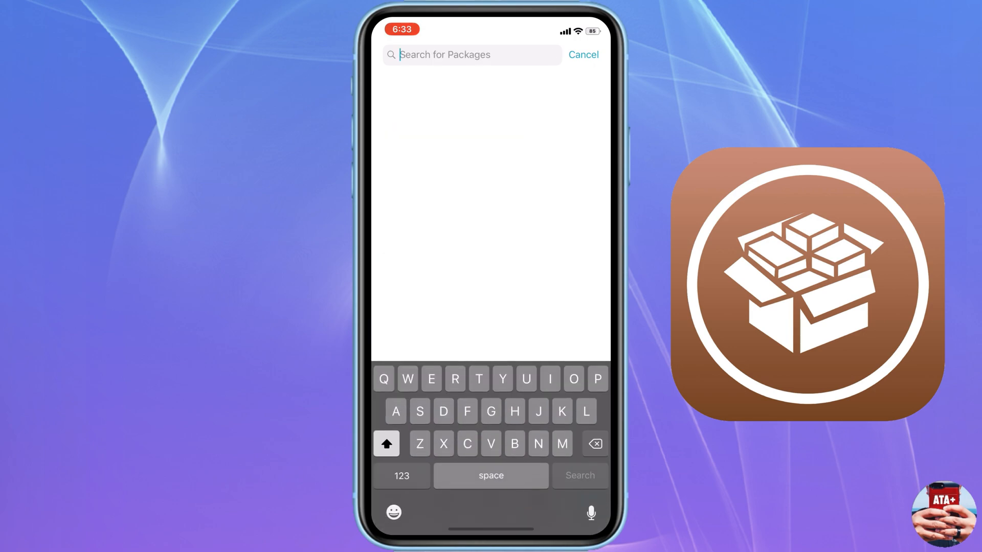